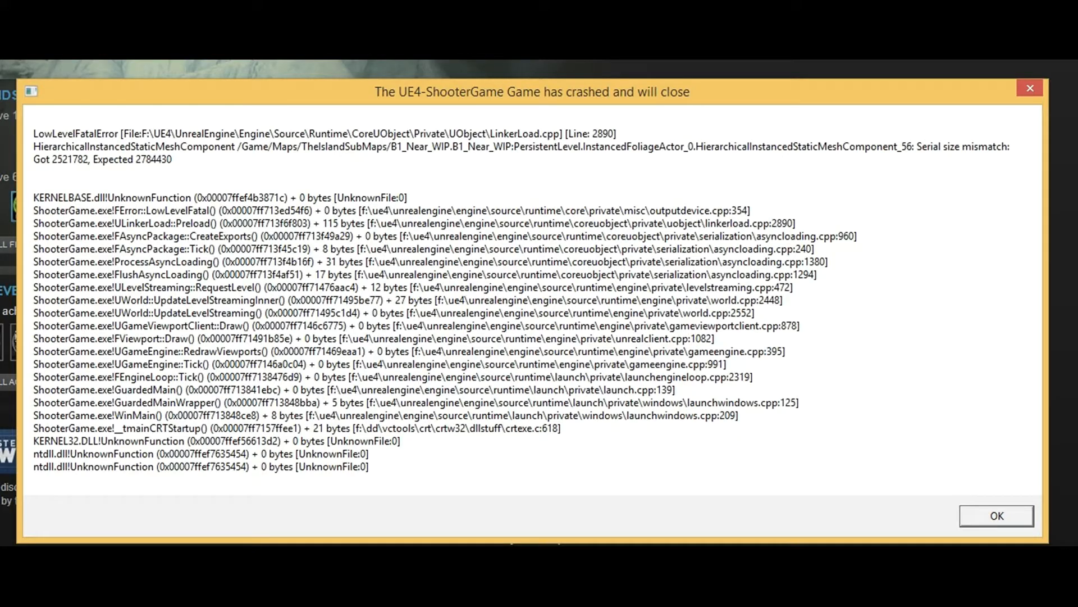
Step: Dismiss the UE4-ShooterGame crash report with OK, returning to the desktop
left_click(997, 515)
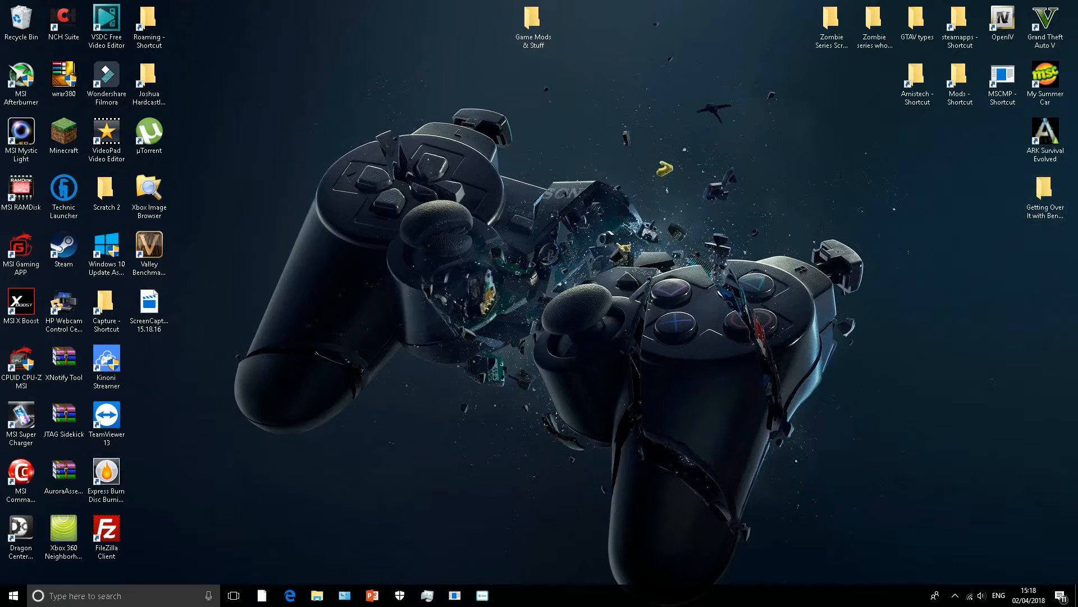
Step: Launch Steam from its desktop icon so the Store page loads
left_click(148, 74)
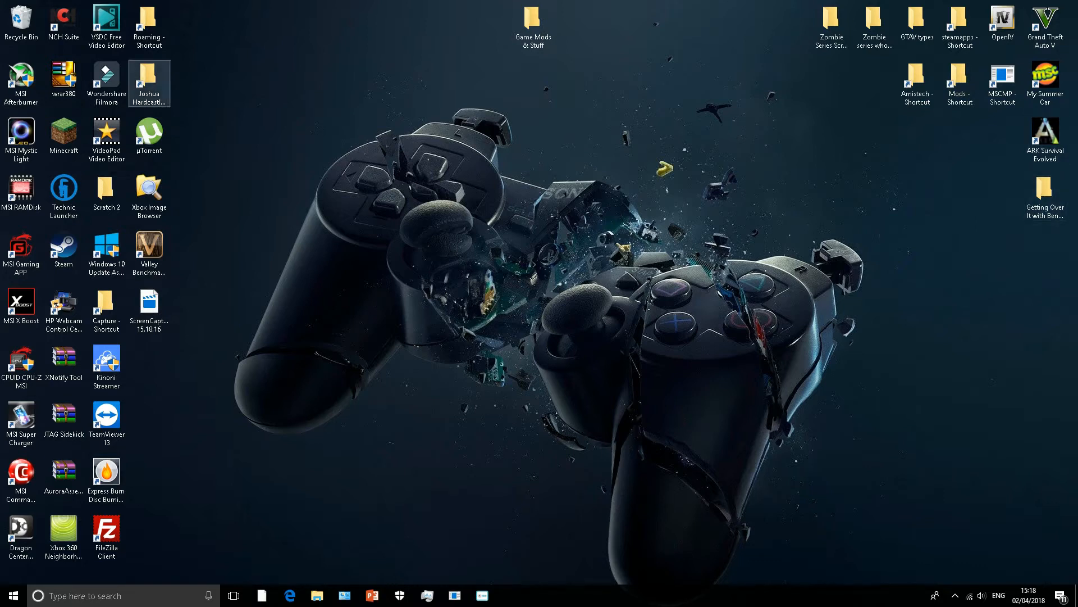
mouse_move(63, 248)
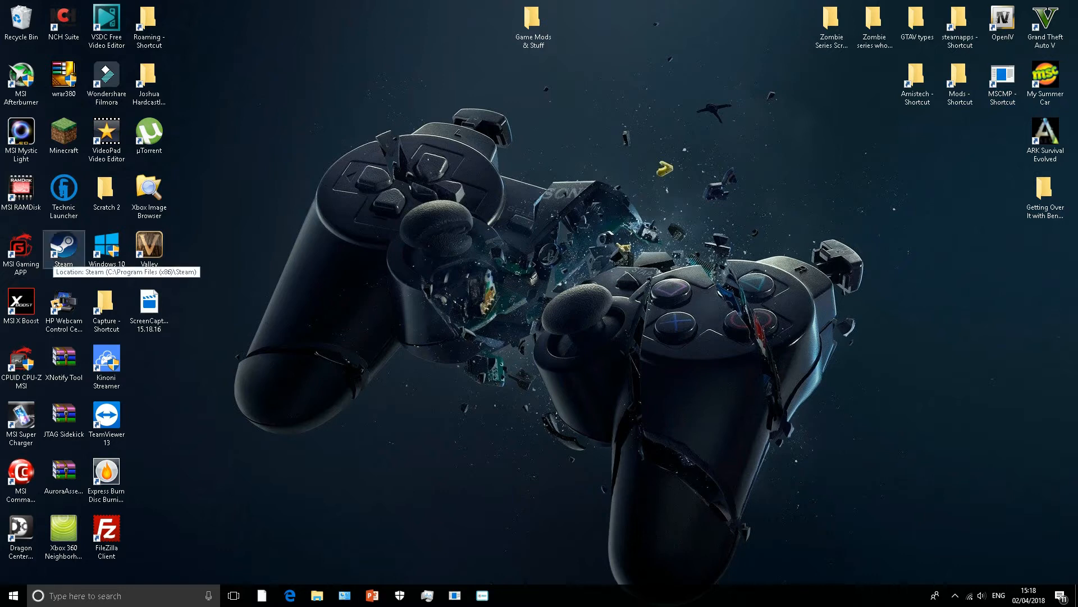
double_click(63, 245)
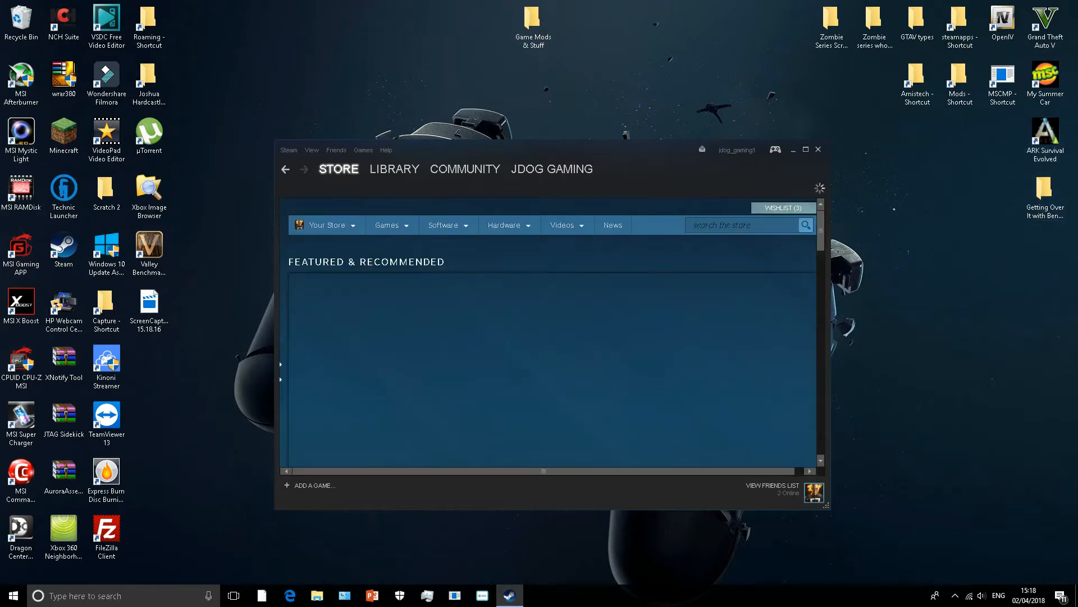
Step: Show the owned games list under Library > Games
left_click(394, 169)
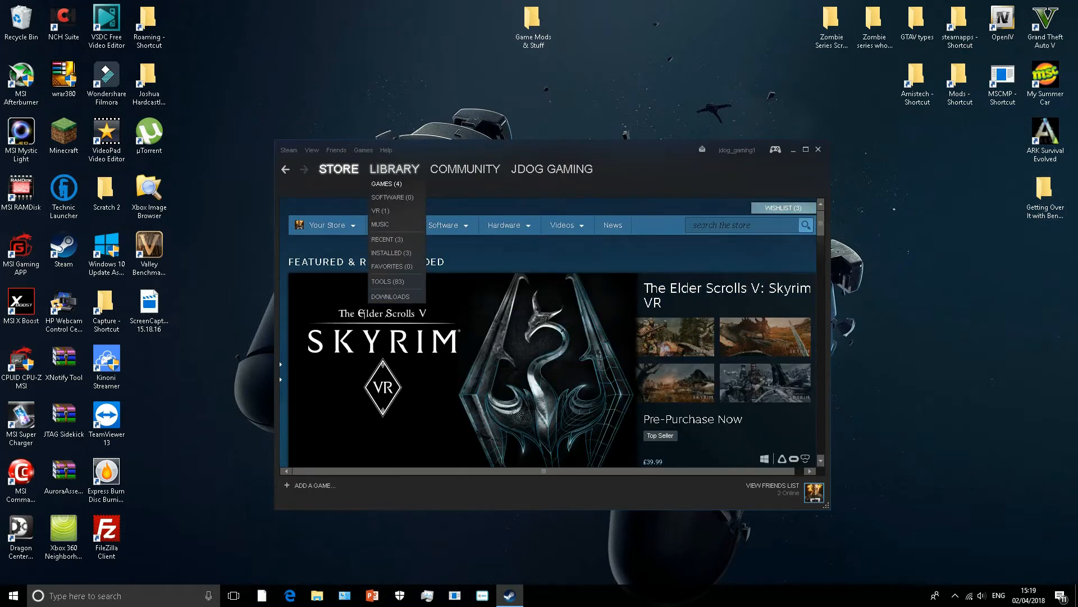
left_click(387, 183)
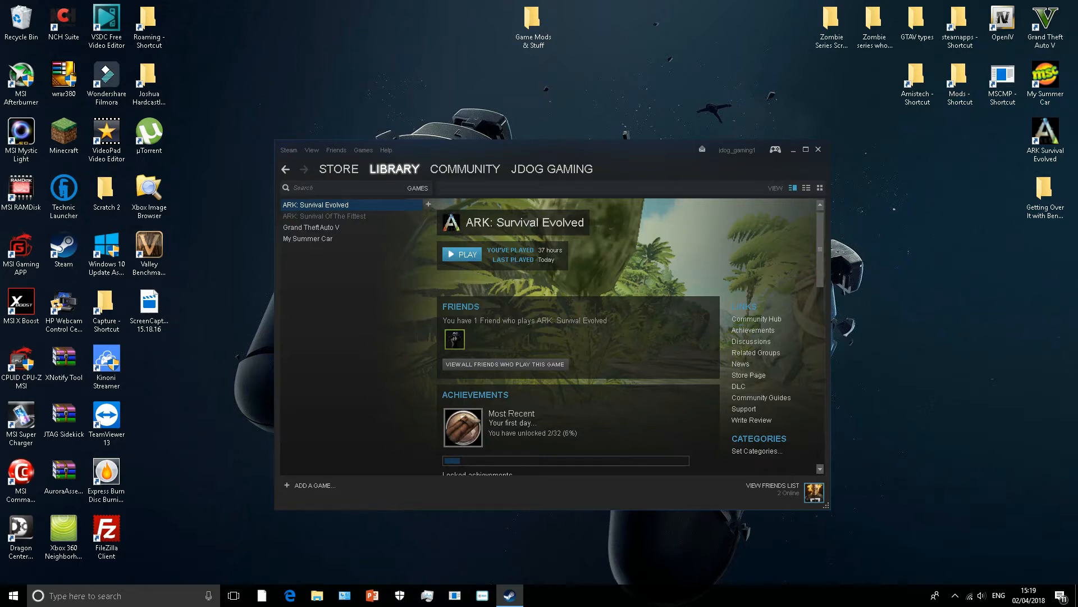
Step: Launch ARK: Survival Evolved via Reset Game Resolution from its context menu
right_click(338, 204)
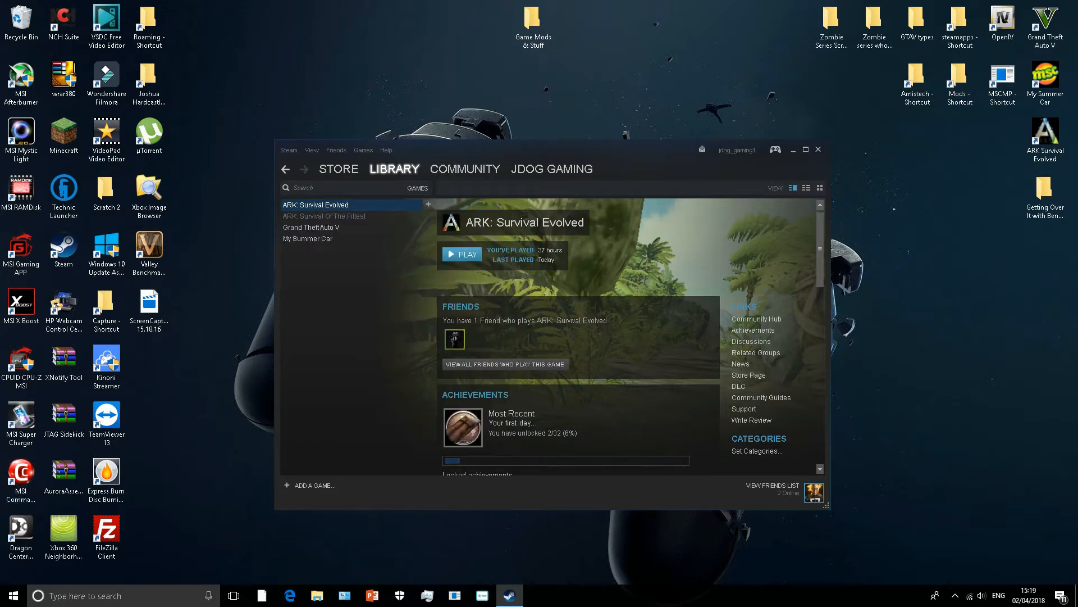
right_click(316, 204)
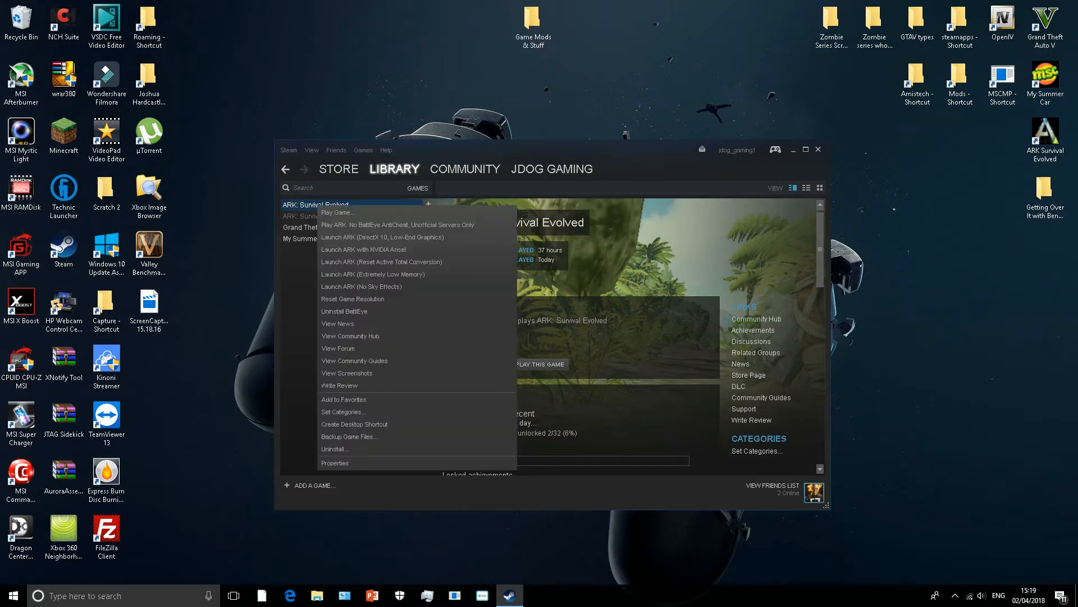
left_click(337, 212)
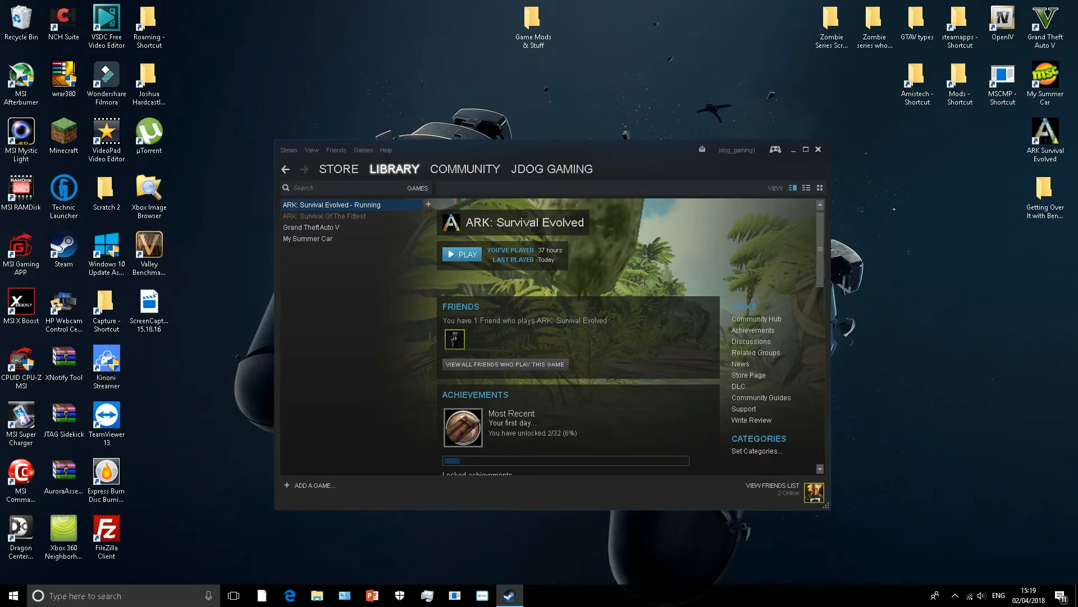
left_click(461, 254)
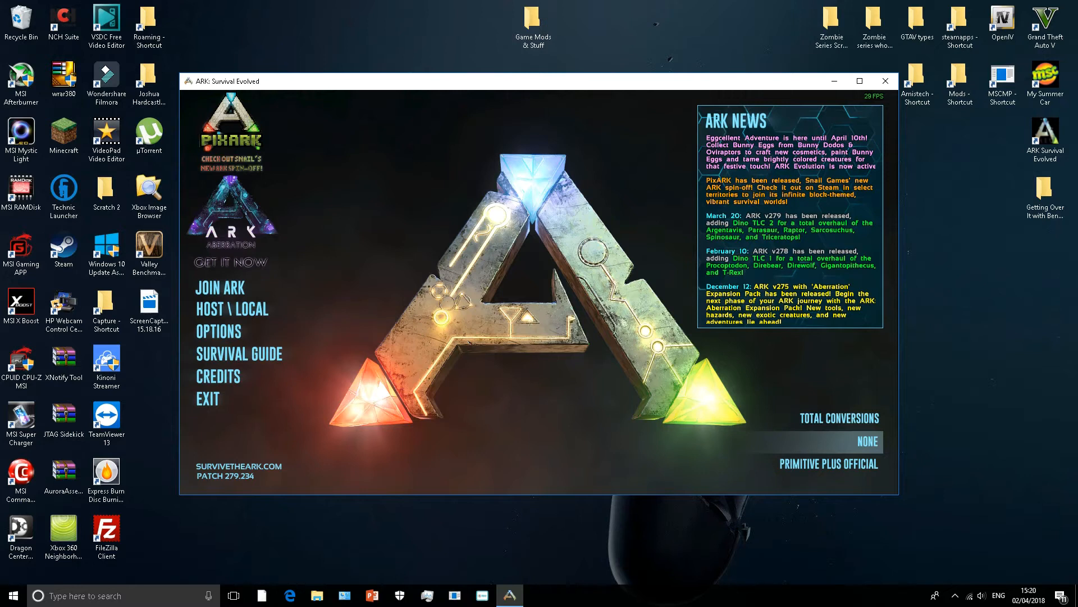
mouse_move(218, 332)
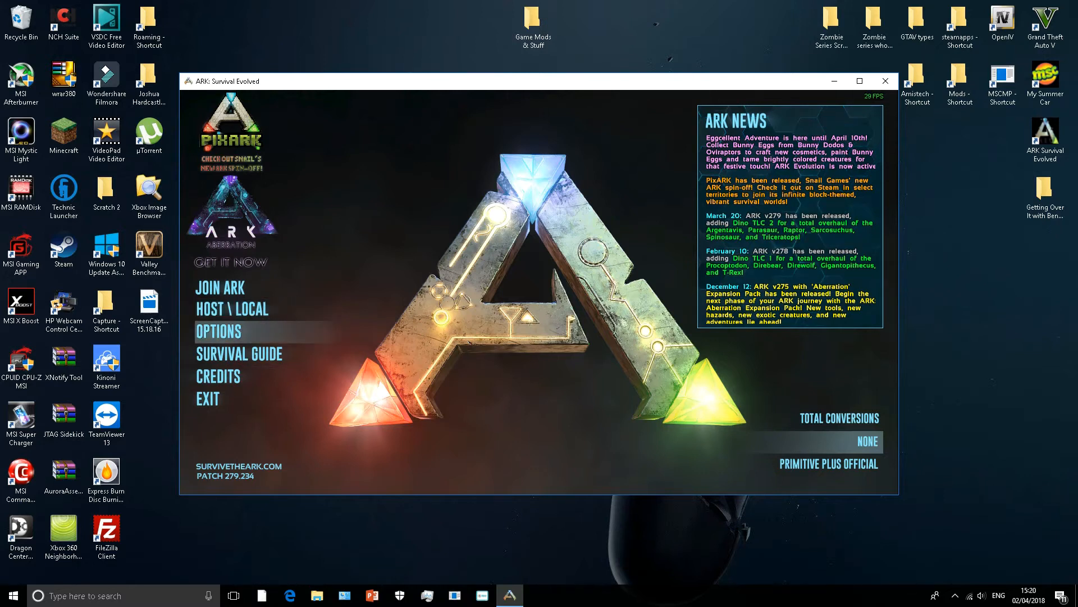
Step: Reach Options and list the Graphics Quality levels Low, Medium, High and Epic
left_click(218, 332)
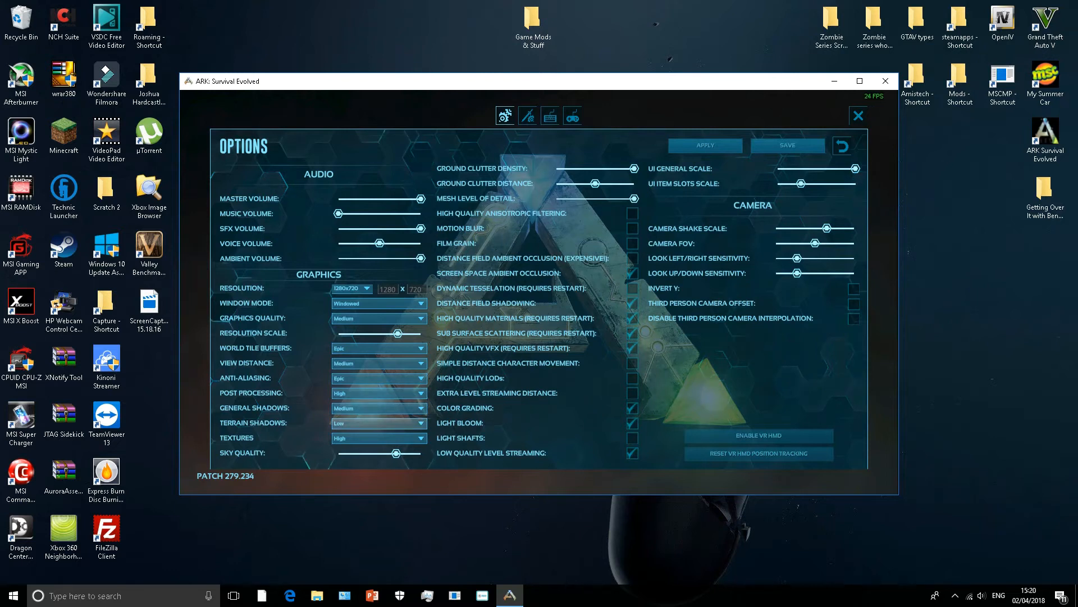
left_click(379, 317)
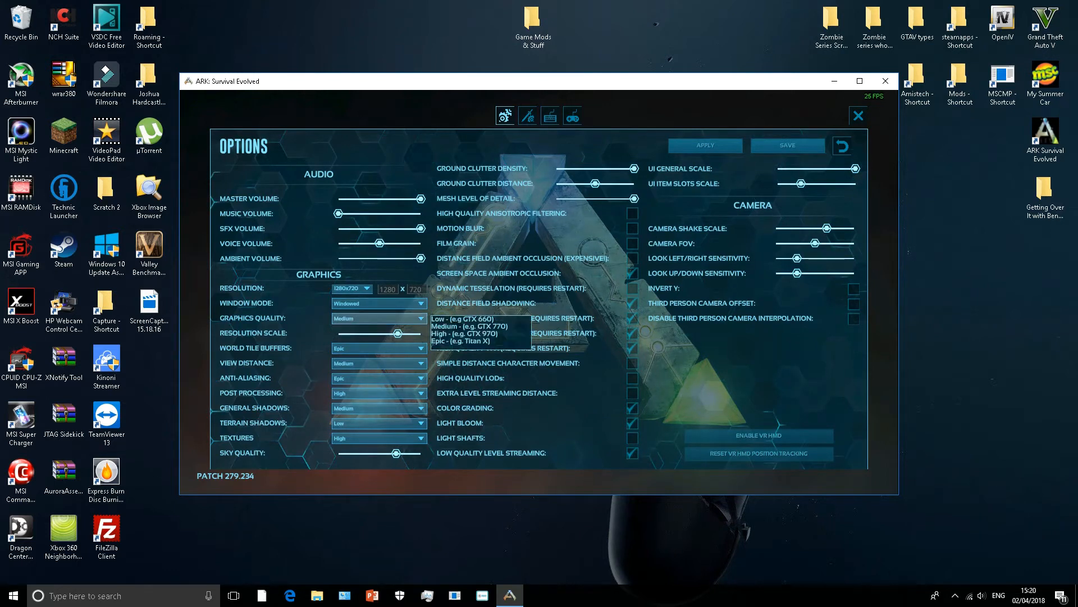